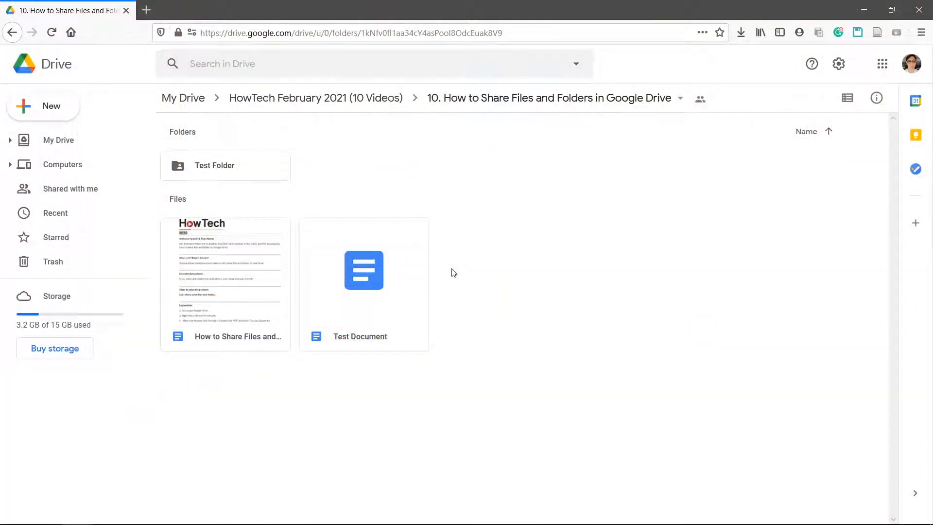
- Open the context menu for the Test Document file
right_click(363, 270)
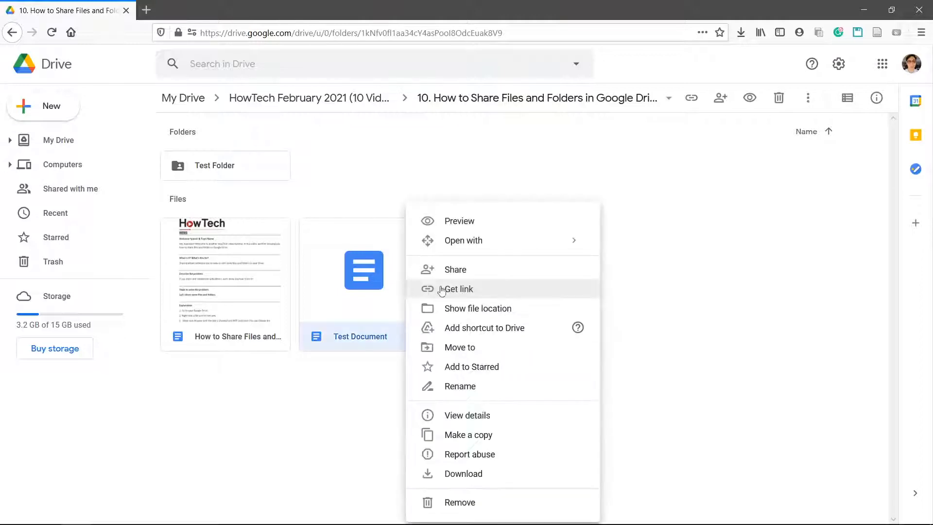
- Set Test Document's link to 'Anyone with the link' with Viewer access
click(459, 289)
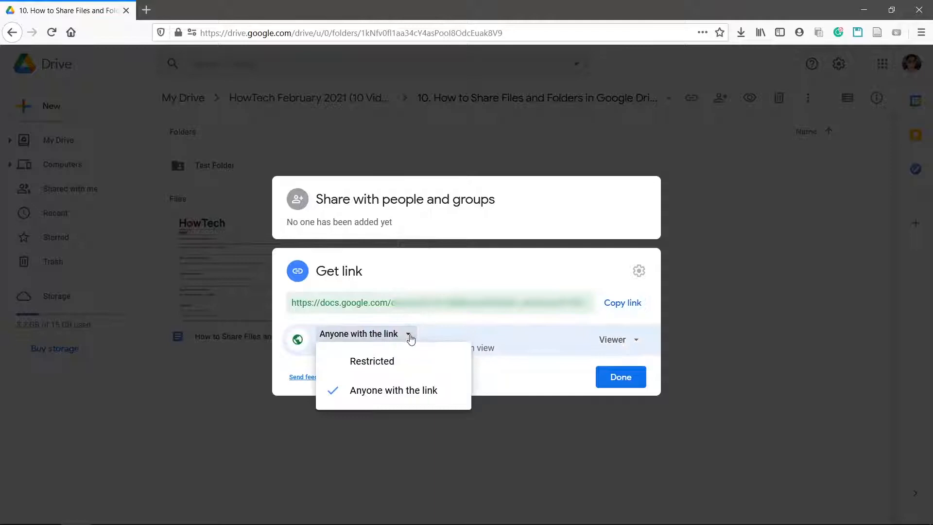
mouse_move(434, 325)
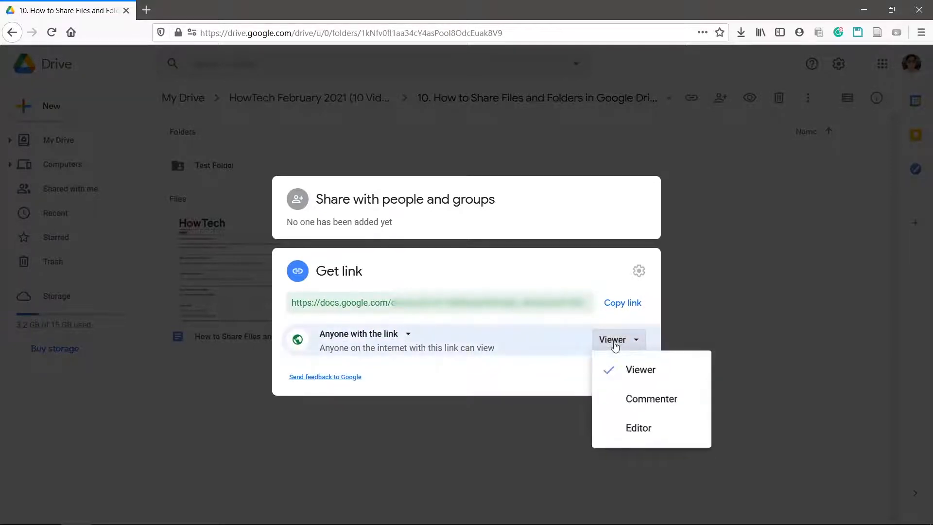
mouse_move(638, 427)
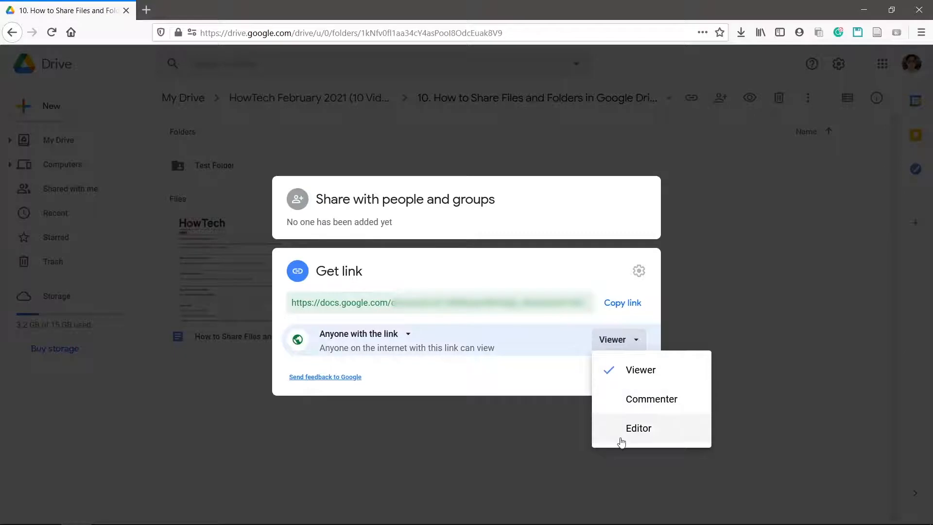
click(641, 369)
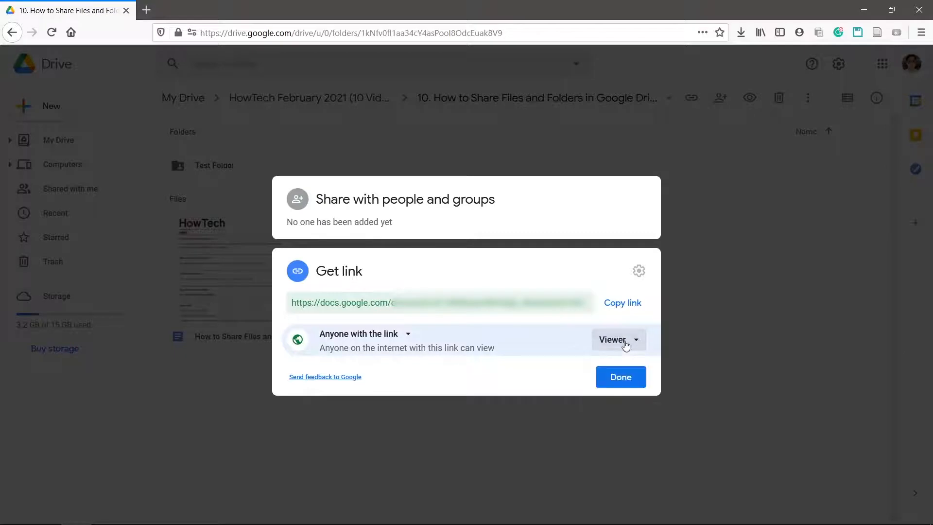
click(622, 302)
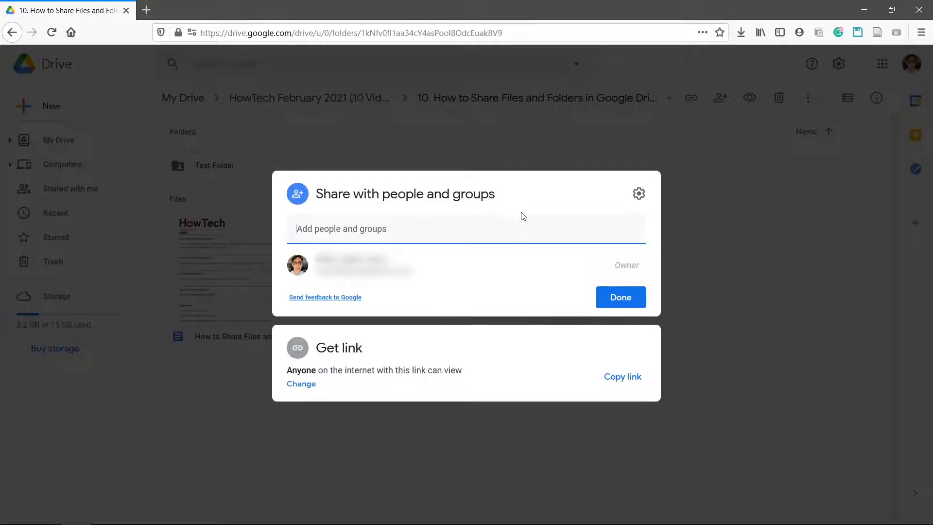
- Close Test Document's Share dialog with Done, keeping link viewing access
click(620, 297)
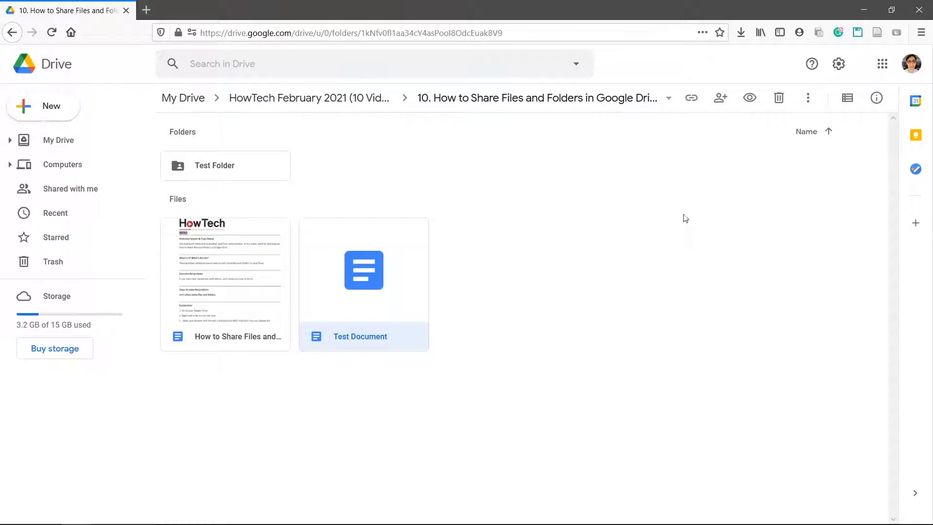
- Open Get link for Test Folder, showing 'Anyone with the link' Viewer access
right_click(225, 166)
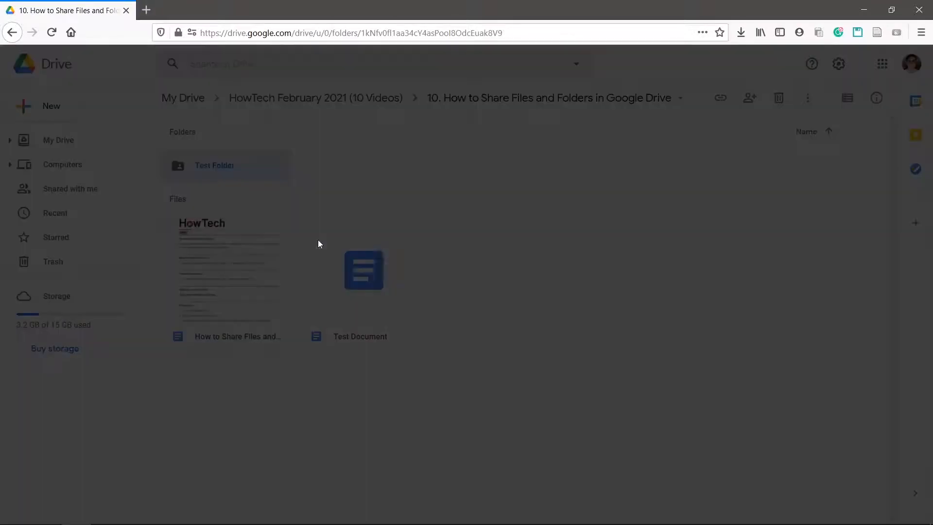
click(750, 98)
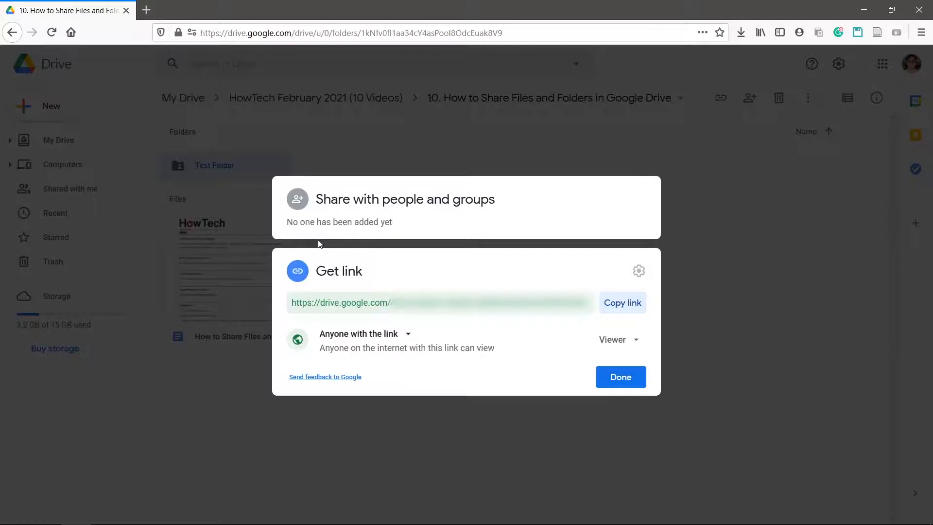